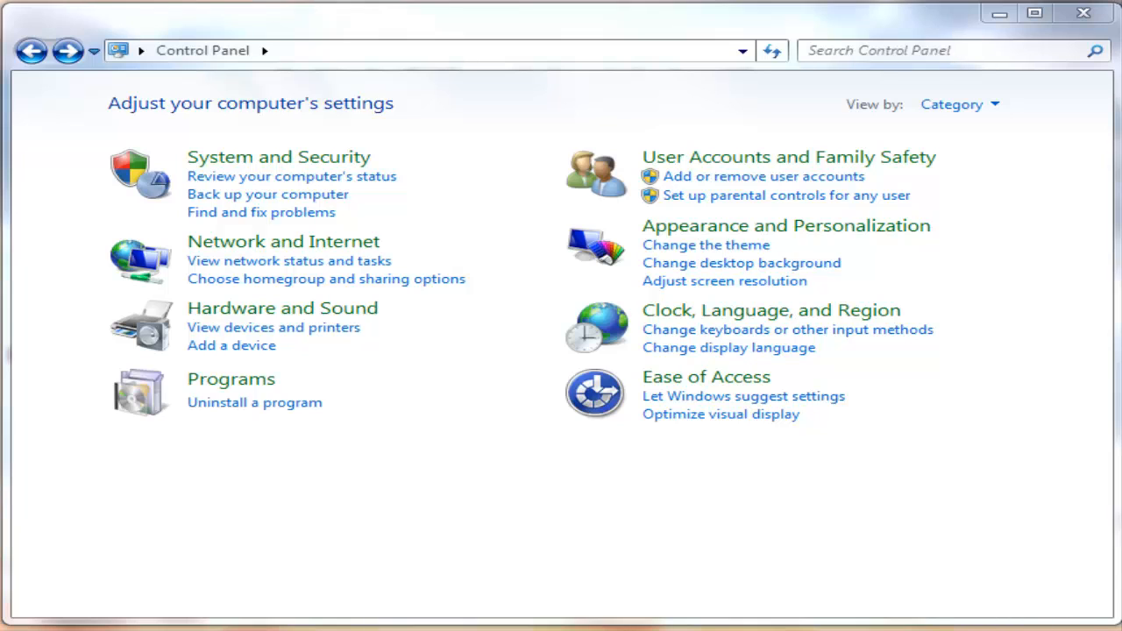
Step: Search Control Panel for 'Administrative tools' and show that utilities collection
type("Administrative tools")
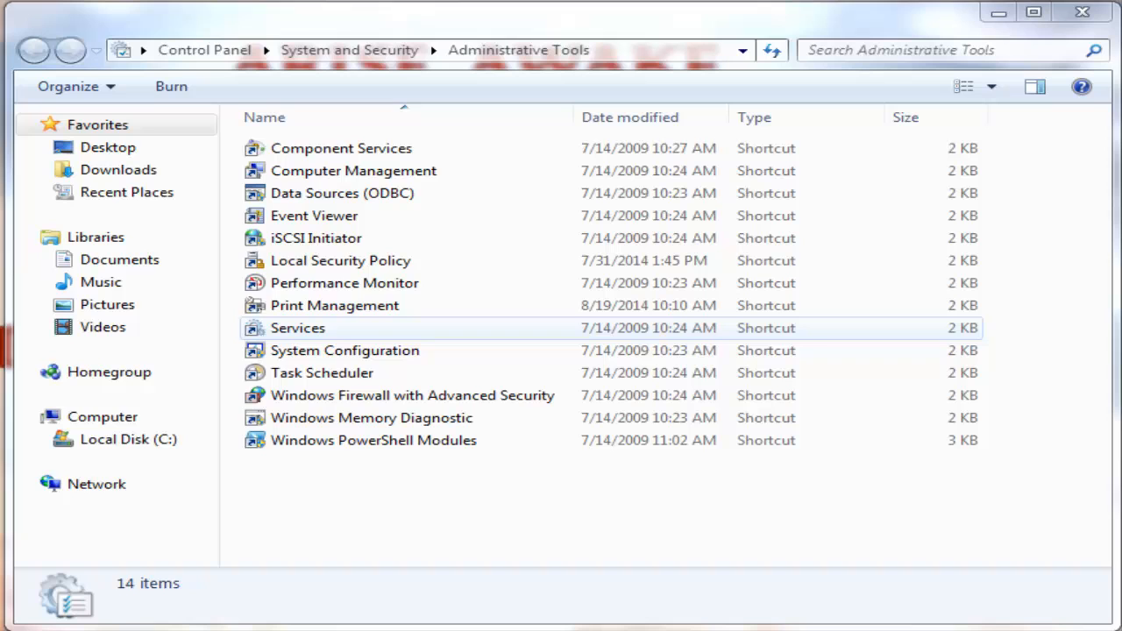
Step: Launch the Services console from its Administrative Tools shortcut
left_click(298, 328)
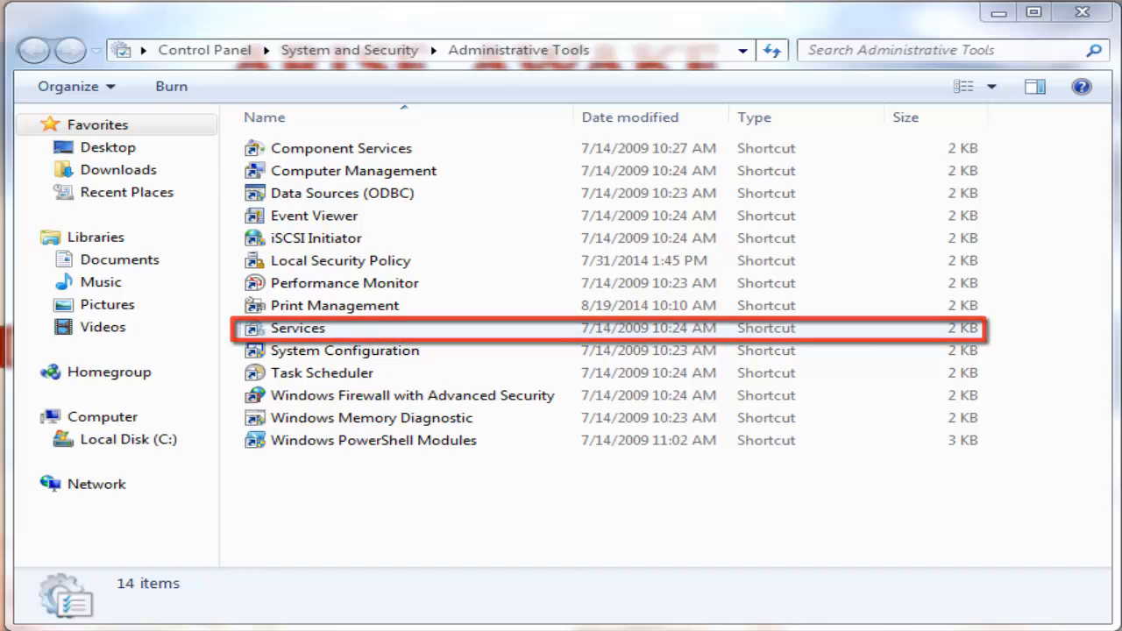
double_click(298, 327)
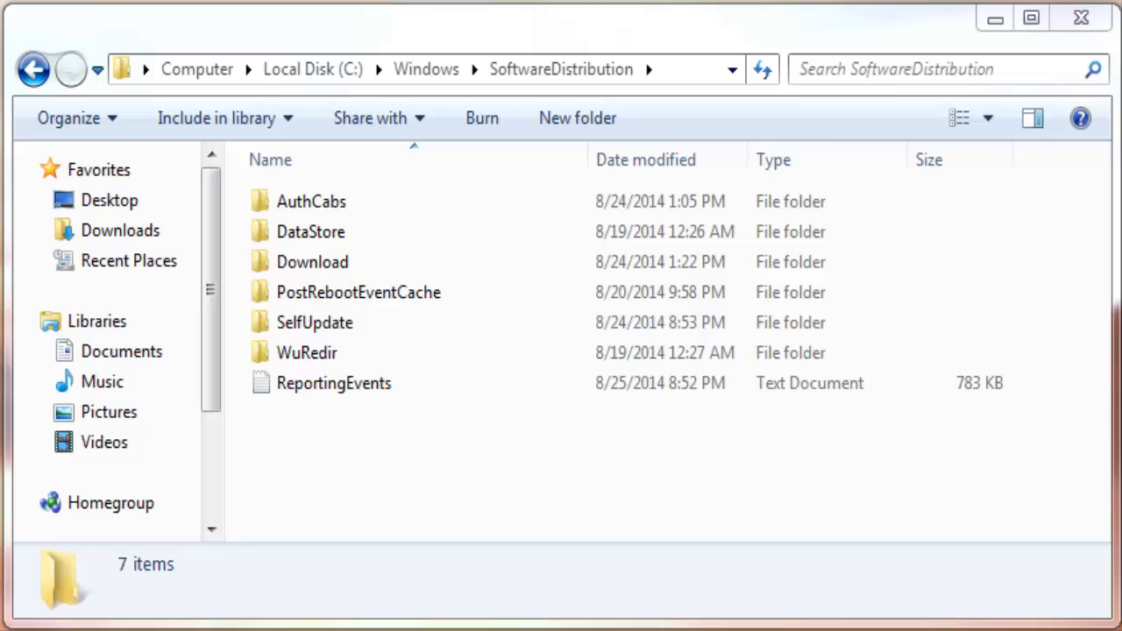
Step: Search for 'softwaredistribution' and enter the C:\Windows\SoftwareDistribution folder from the results
type("softwaredistribution")
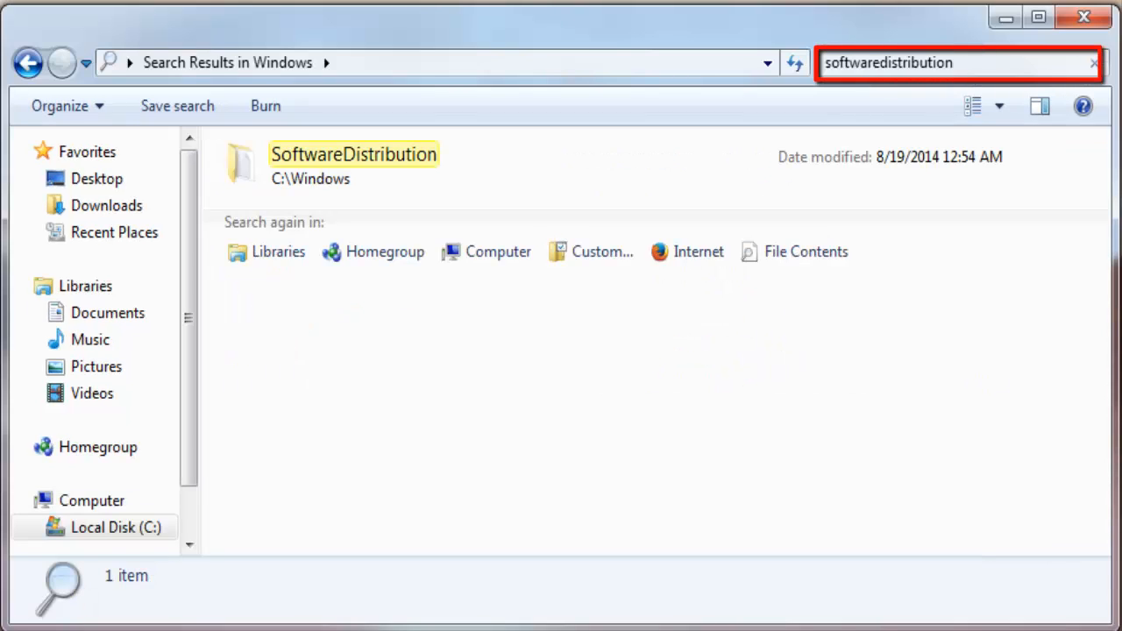
double_click(354, 165)
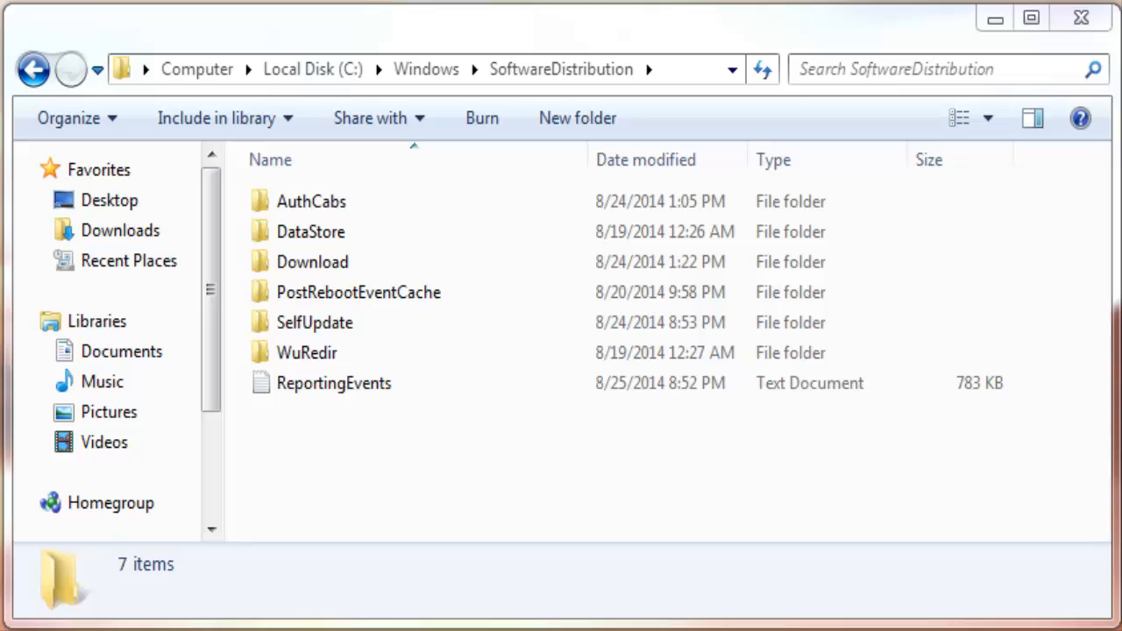